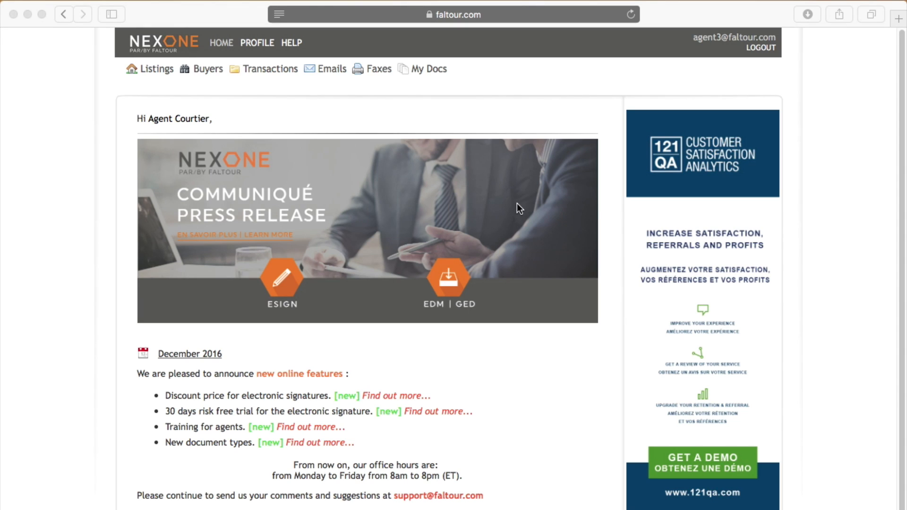
pyautogui.moveTo(511, 207)
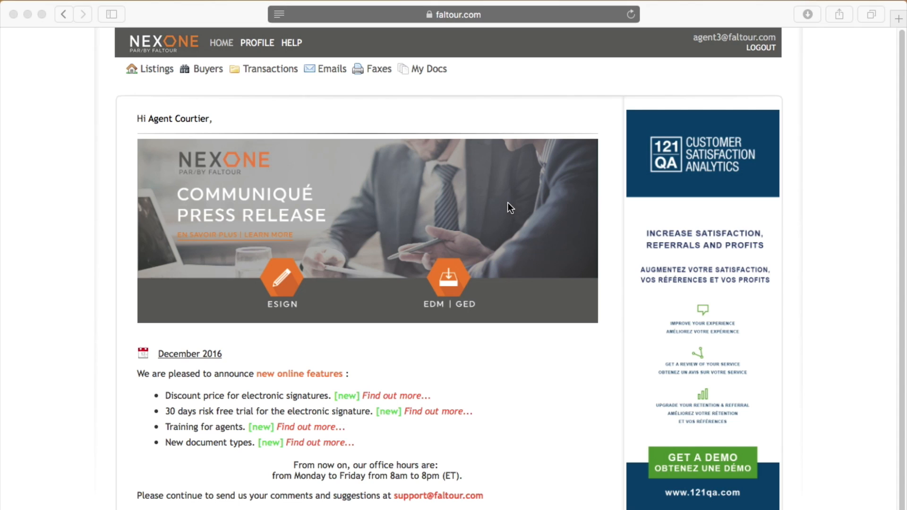
pyautogui.moveTo(500, 214)
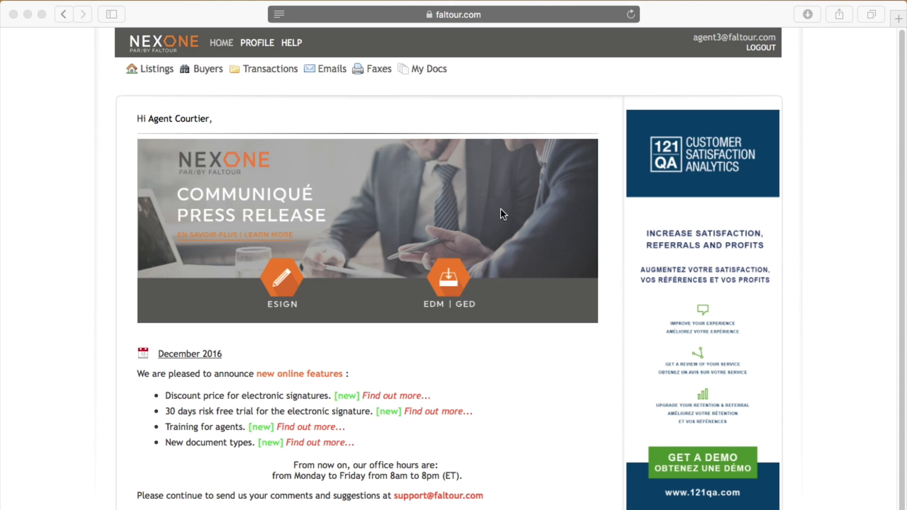
pyautogui.moveTo(510, 208)
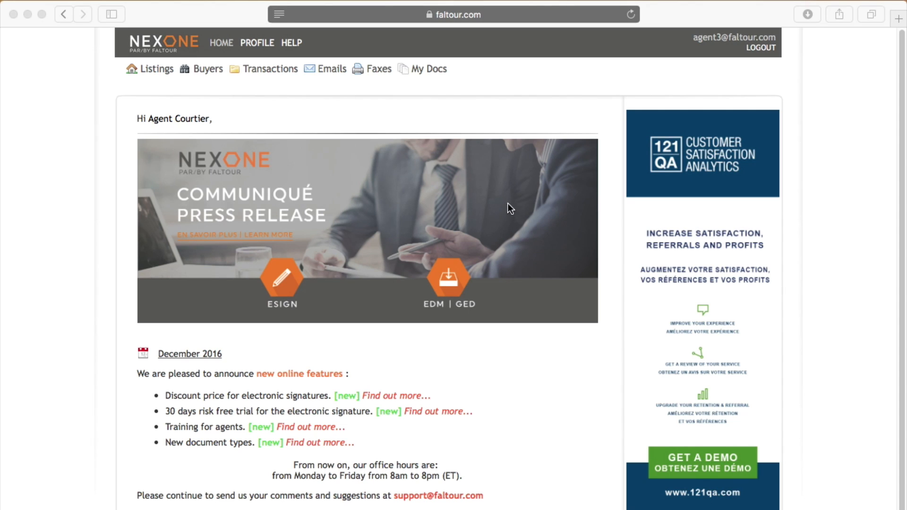
pyautogui.moveTo(197, 111)
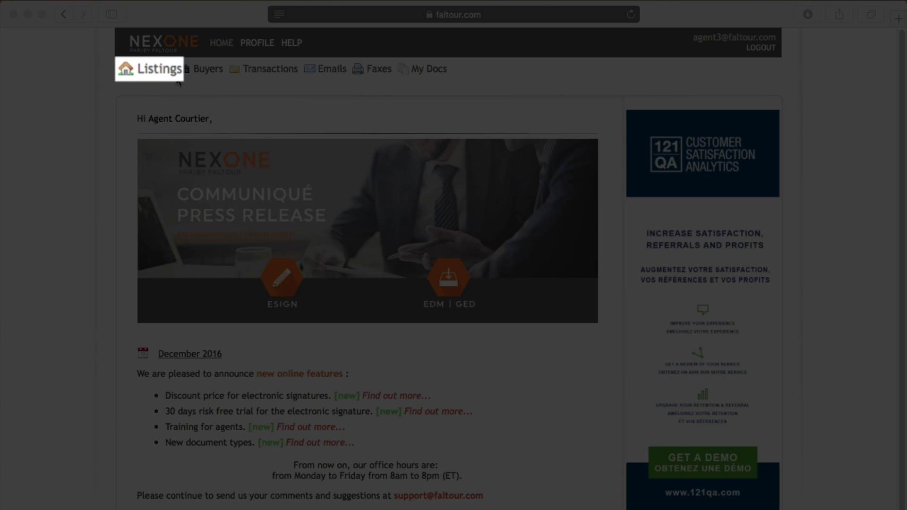
pyautogui.moveTo(169, 96)
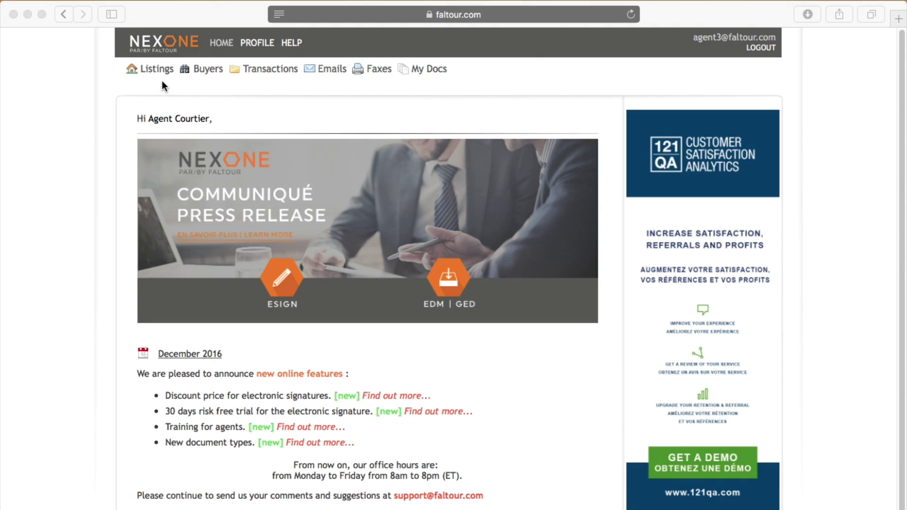
# Open the Listings page to view the eight existing listings with MLS numbers and dates
pyautogui.click(157, 69)
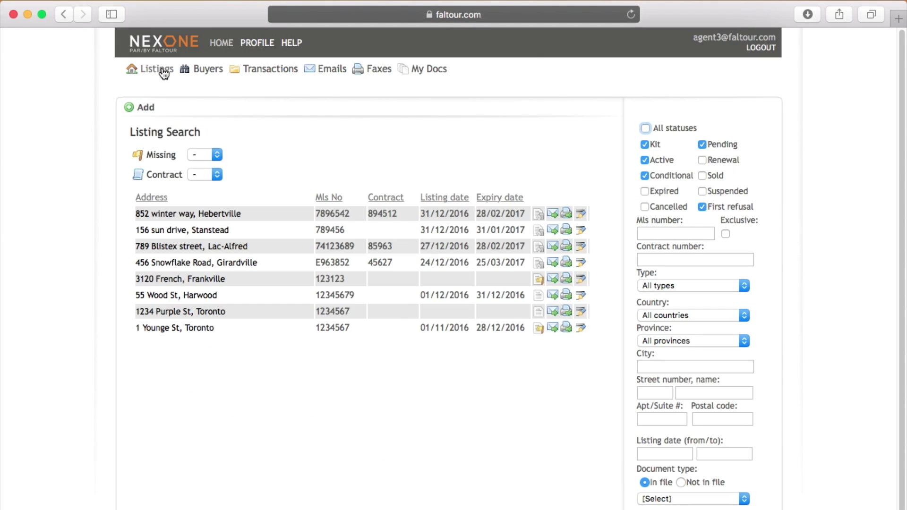
pyautogui.moveTo(240, 132)
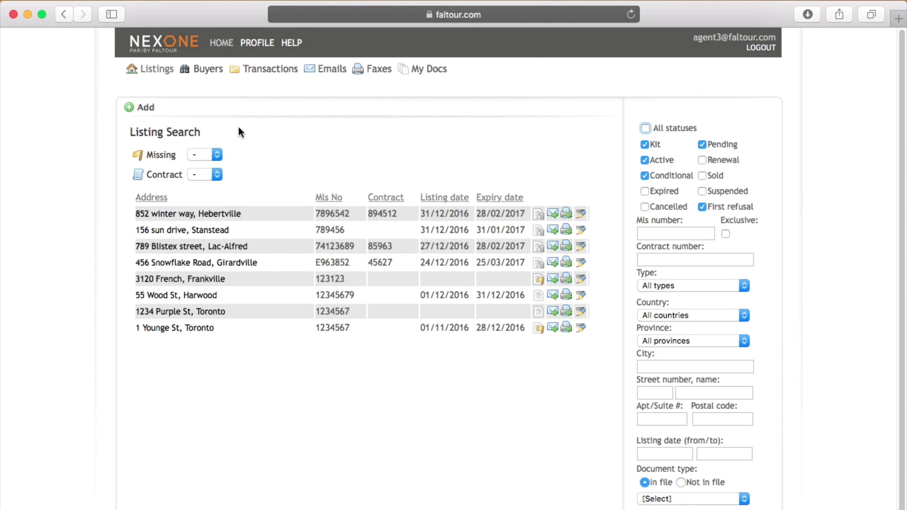
pyautogui.moveTo(152, 95)
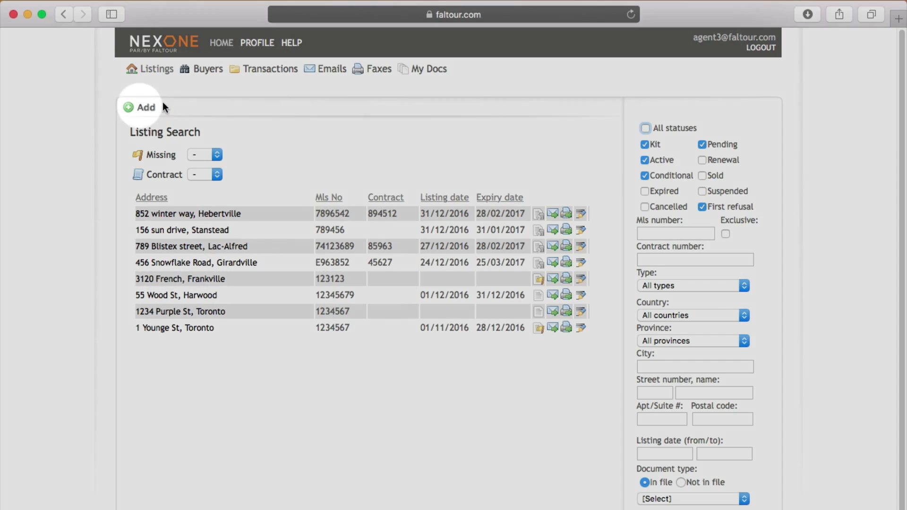
# Start a new listing whose Profile tab defaults to Kit, Canada, Quebec and Sale
pyautogui.click(140, 108)
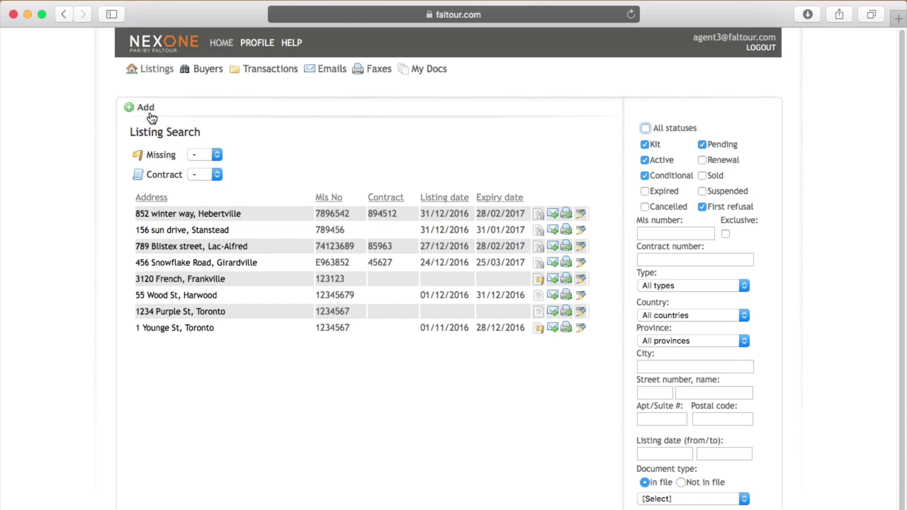
pyautogui.moveTo(157, 96)
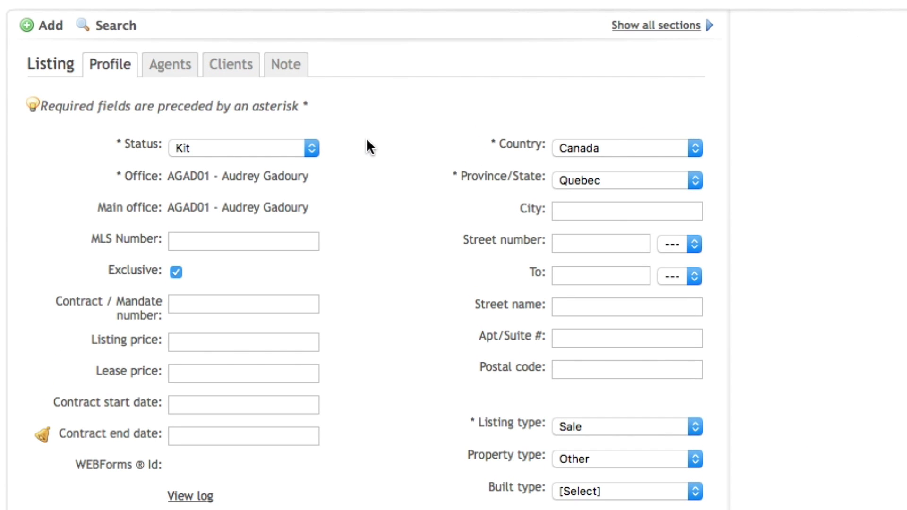
pyautogui.moveTo(235, 168)
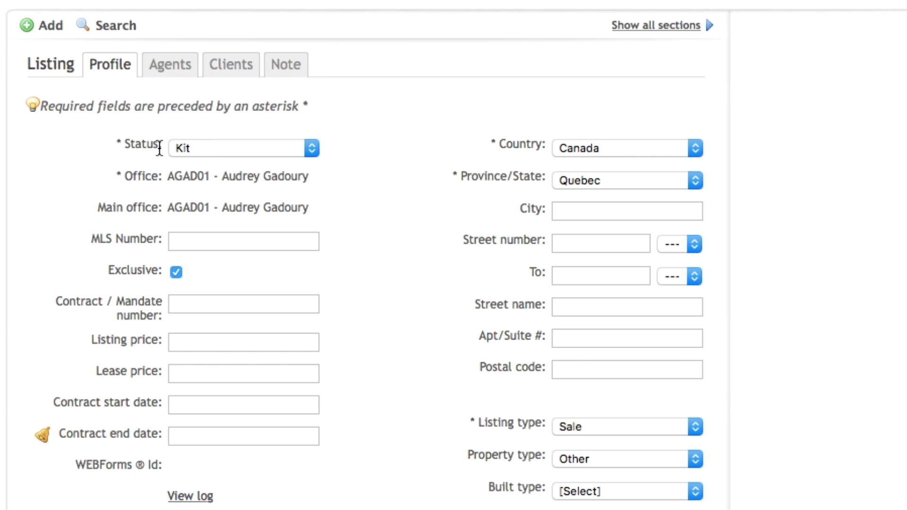
pyautogui.moveTo(200, 156)
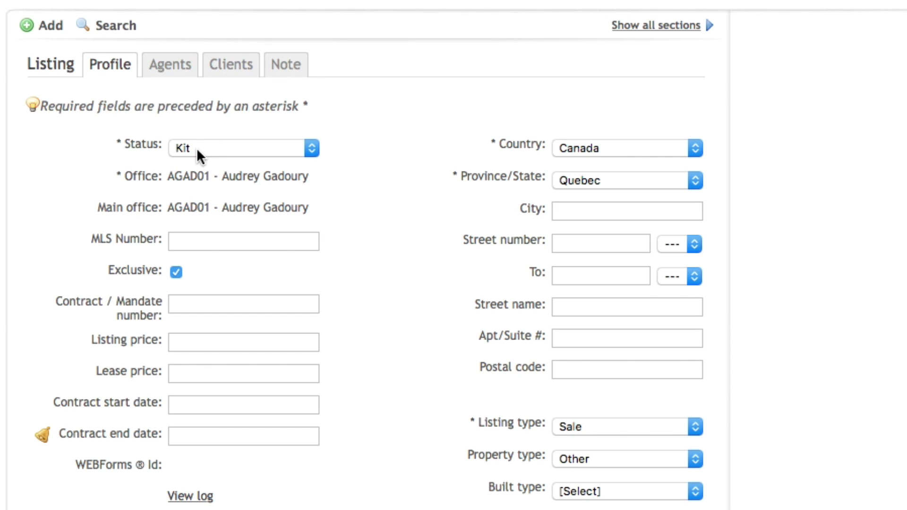
pyautogui.moveTo(333, 160)
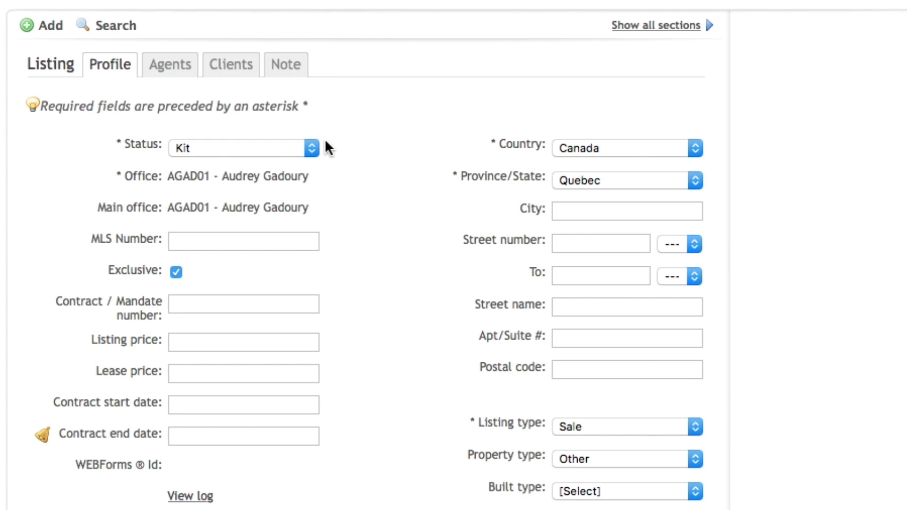
pyautogui.click(242, 241)
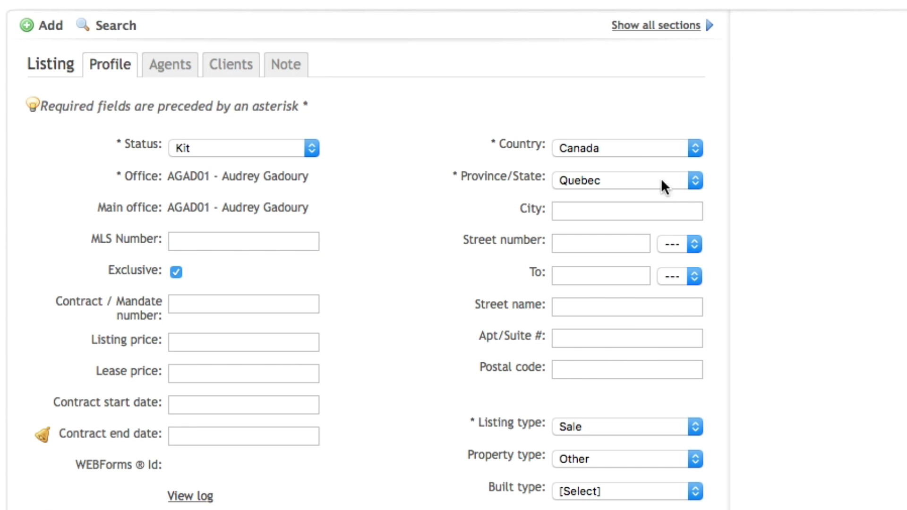
pyautogui.moveTo(693, 137)
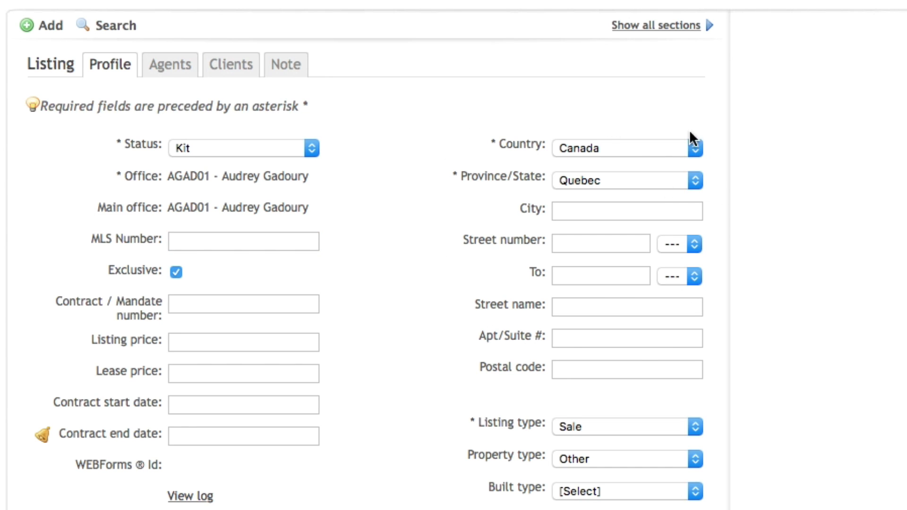
pyautogui.moveTo(726, 127)
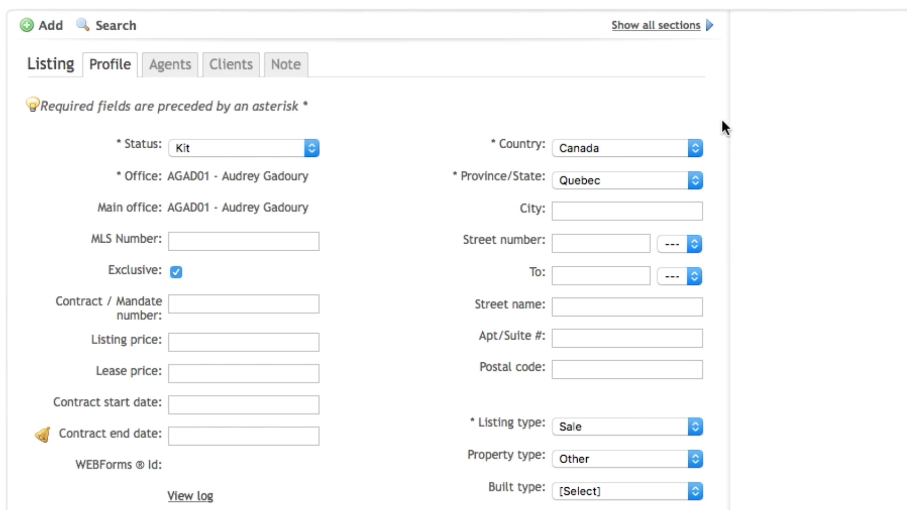
pyautogui.moveTo(363, 140)
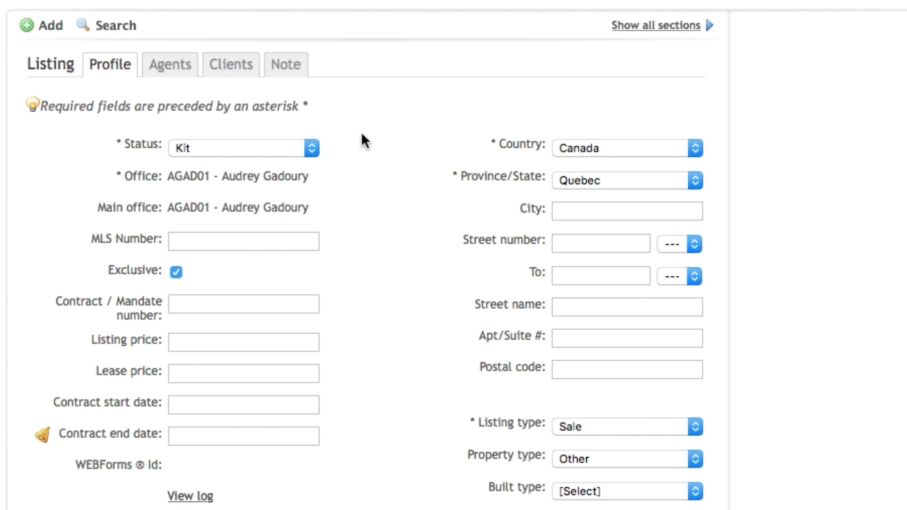
pyautogui.moveTo(401, 157)
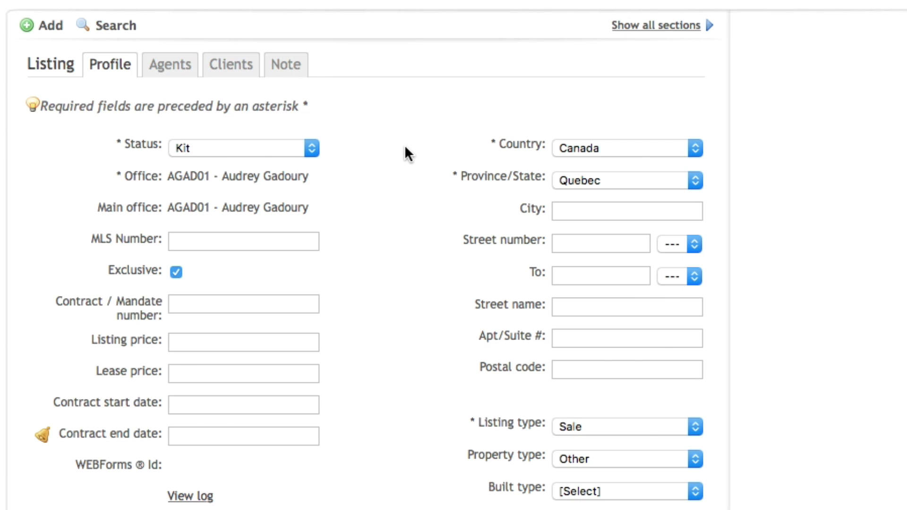
pyautogui.moveTo(416, 160)
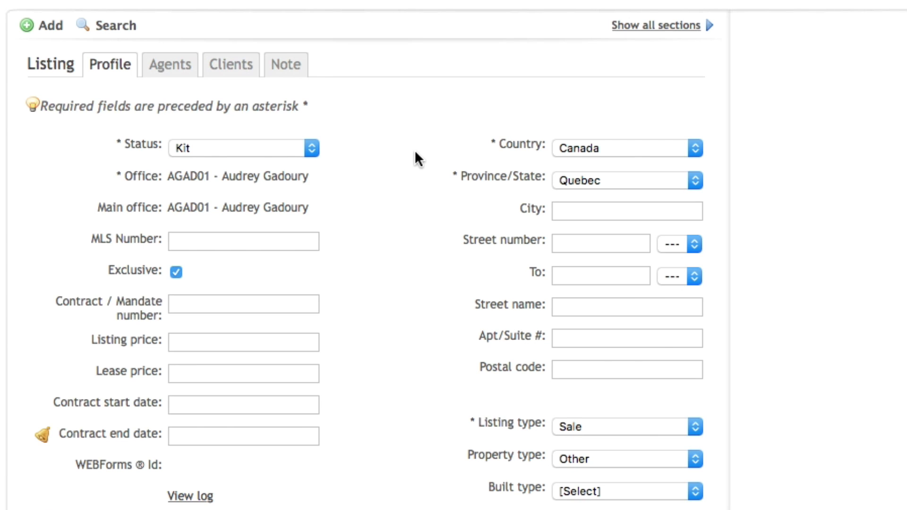
pyautogui.moveTo(430, 152)
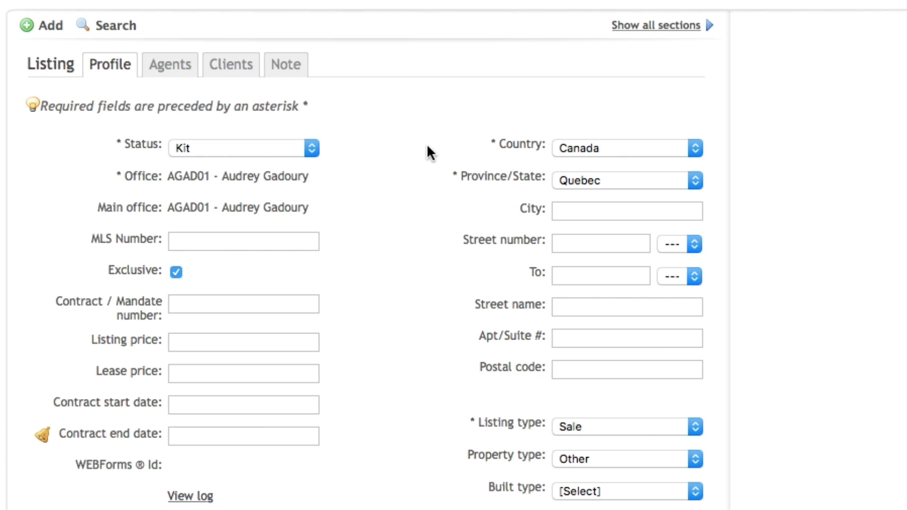
pyautogui.moveTo(396, 139)
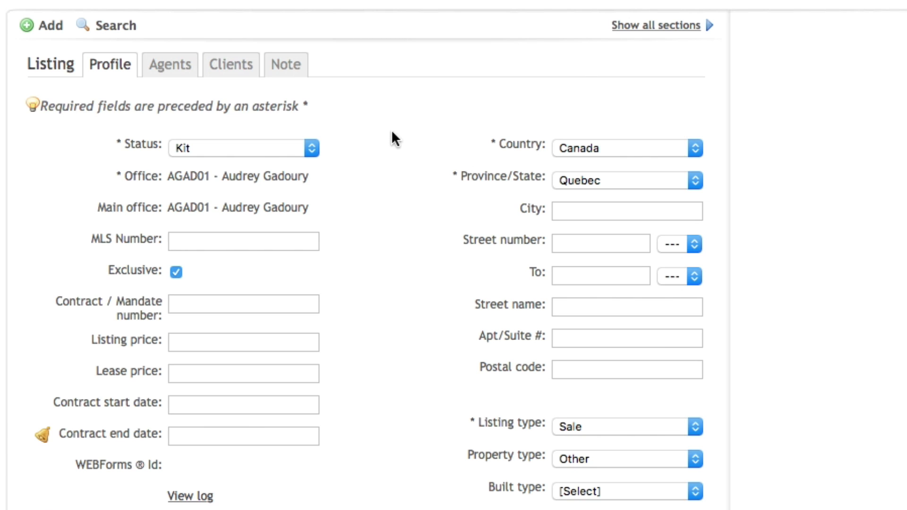
pyautogui.moveTo(486, 208)
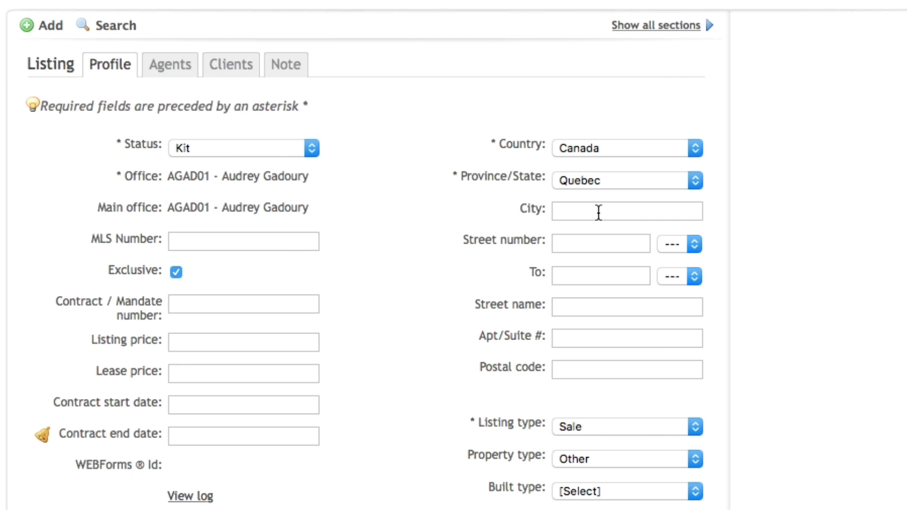
# Set the address to Montreal, street number 1, street name Richmond Hill
pyautogui.click(626, 210)
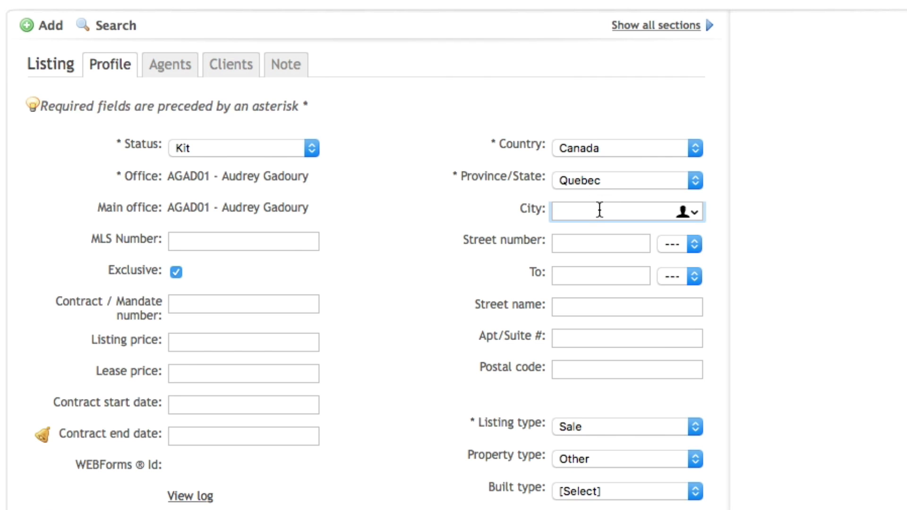
pyautogui.write('Mo')
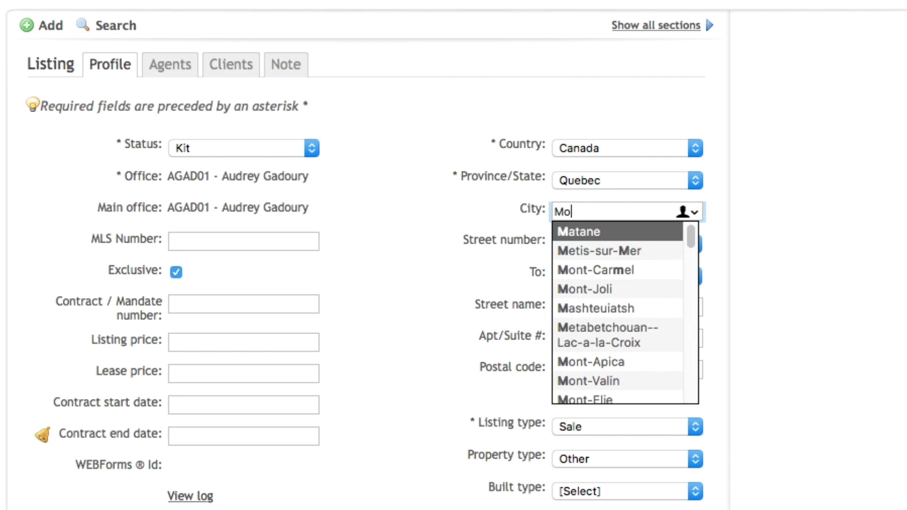
pyautogui.write('n')
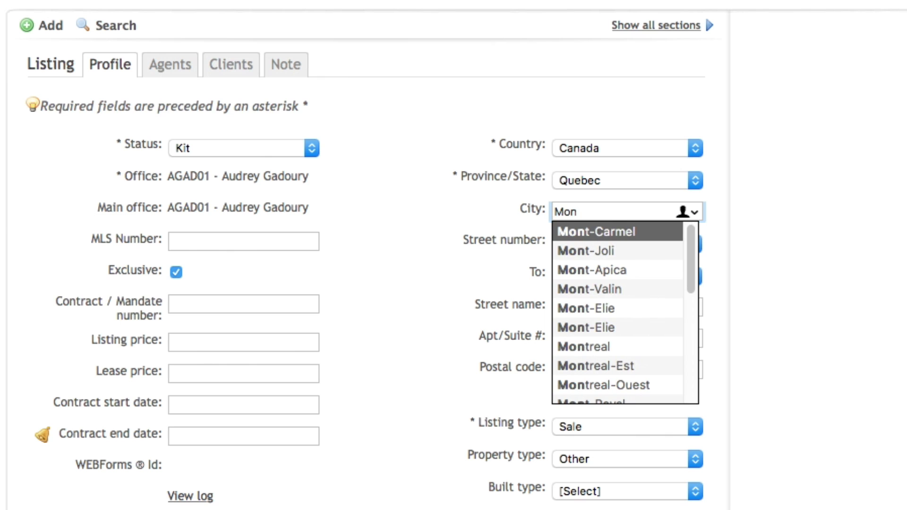
pyautogui.click(583, 346)
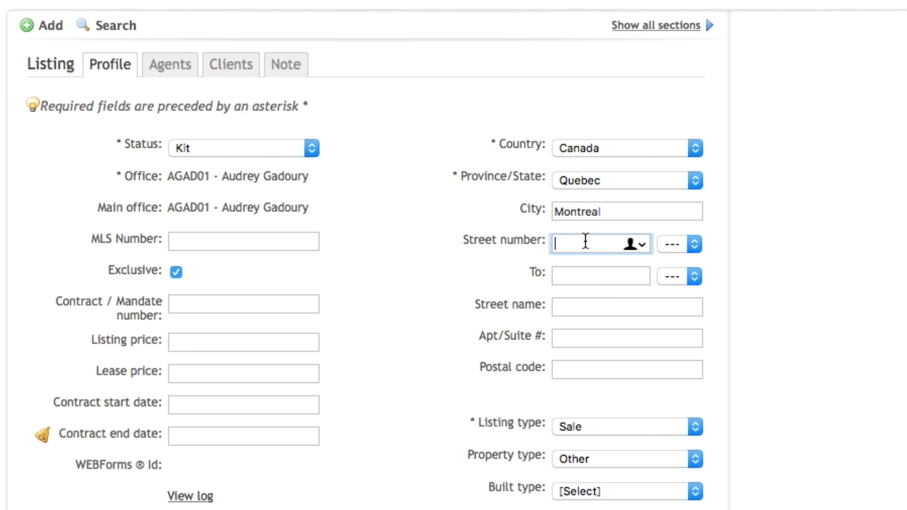
pyautogui.write('1')
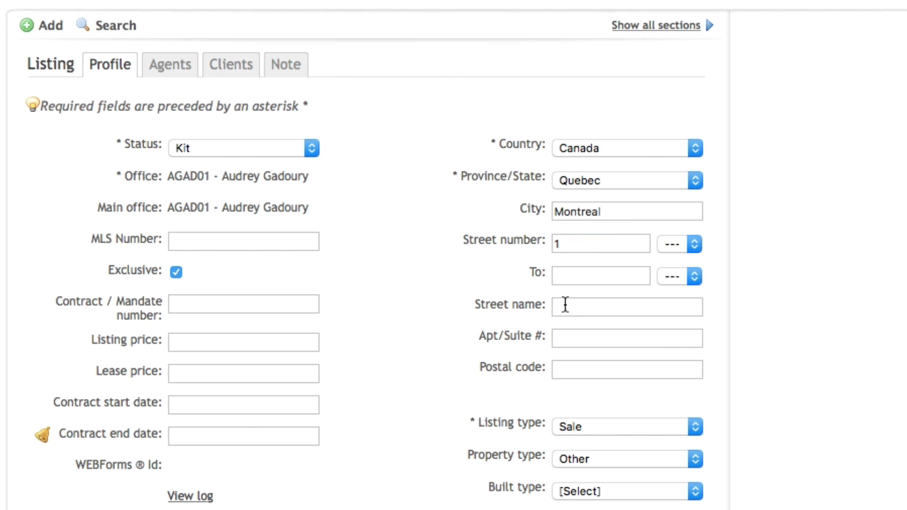
pyautogui.write('Richmond Hill')
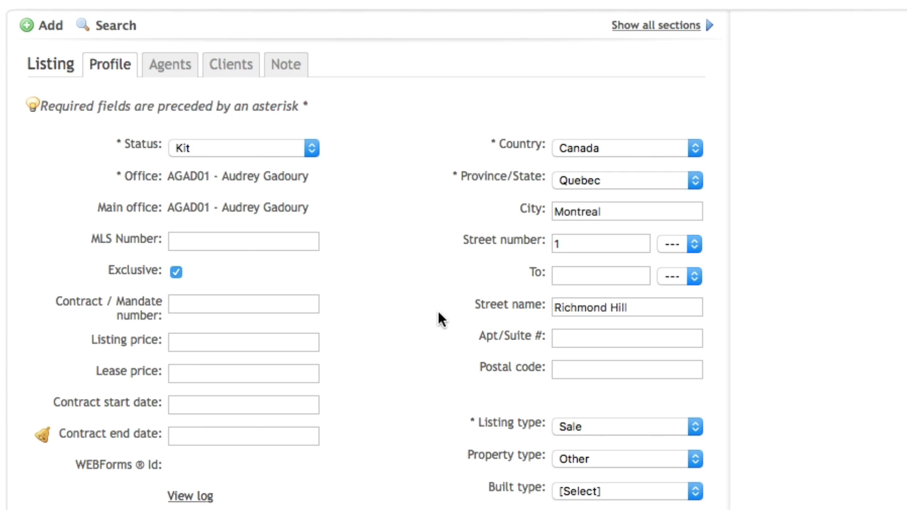
pyautogui.moveTo(476, 363)
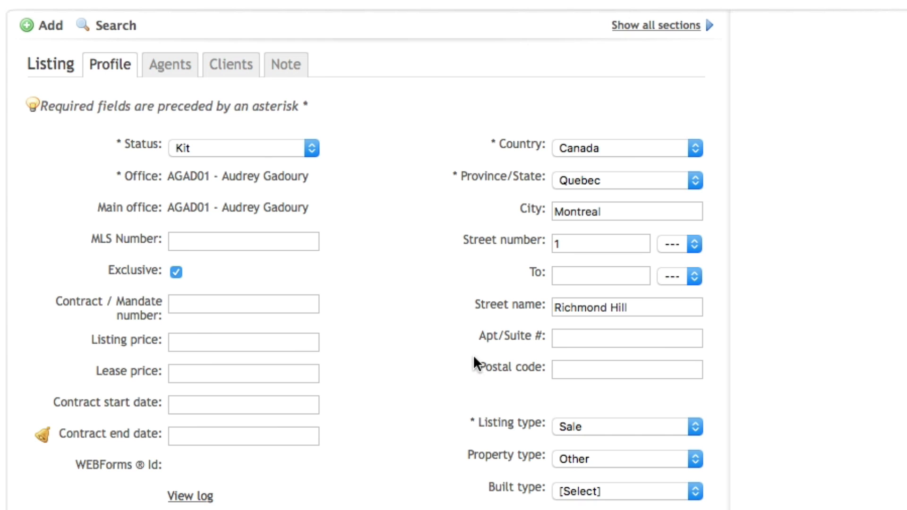
pyautogui.moveTo(449, 357)
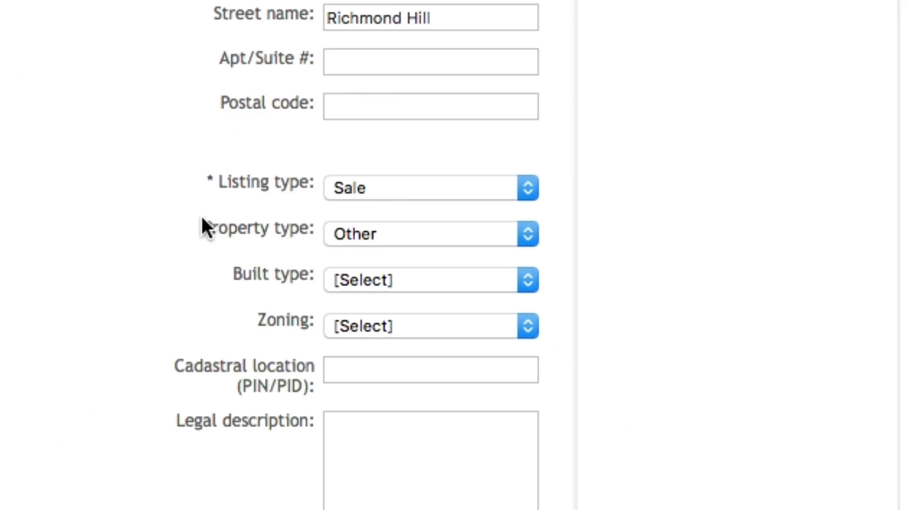
pyautogui.moveTo(193, 240)
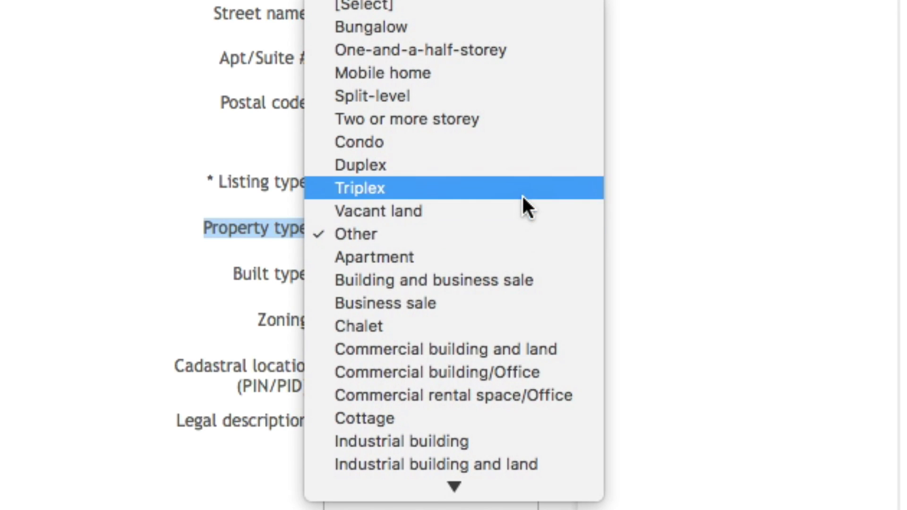
pyautogui.moveTo(515, 27)
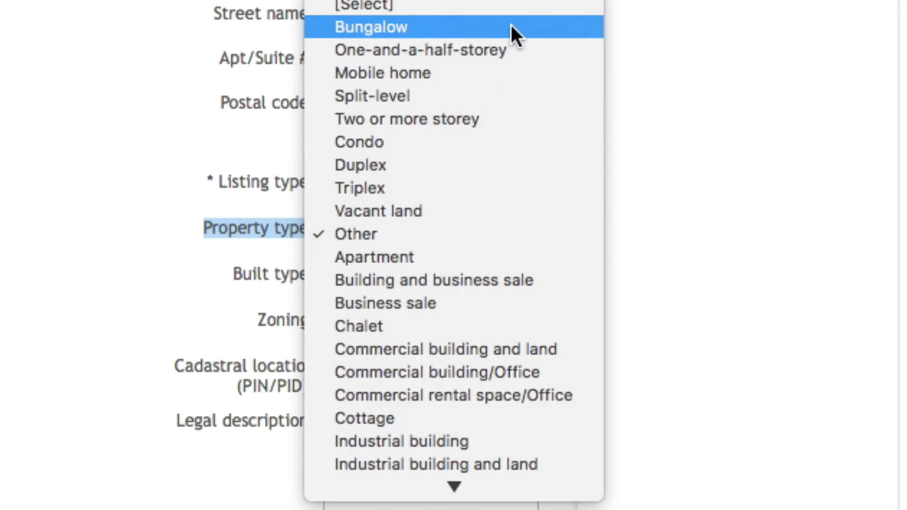
pyautogui.moveTo(523, 61)
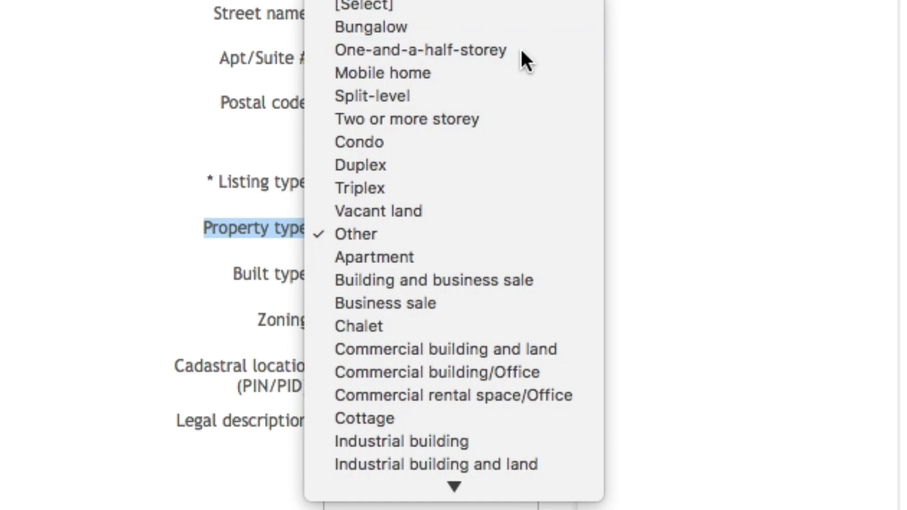
# Change the property type from Other to One-and-a-half-storey, then view the Agents tab
pyautogui.click(419, 50)
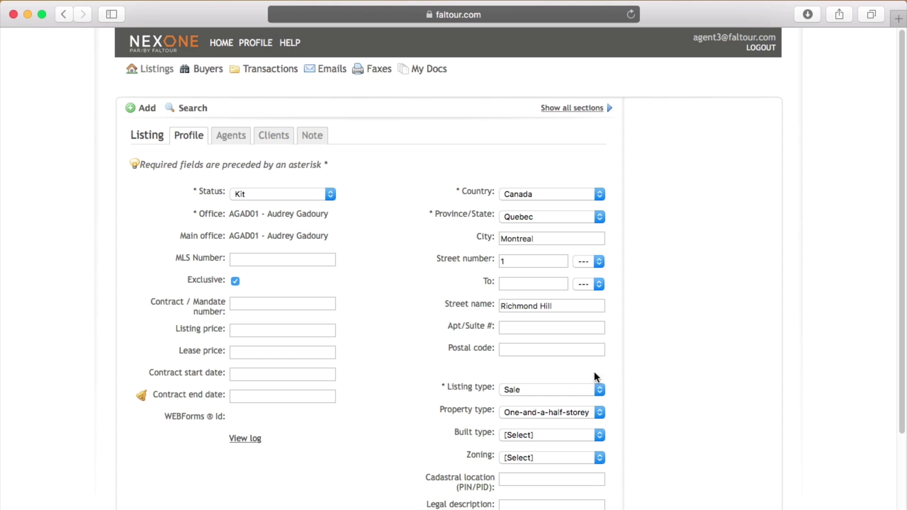
pyautogui.click(235, 135)
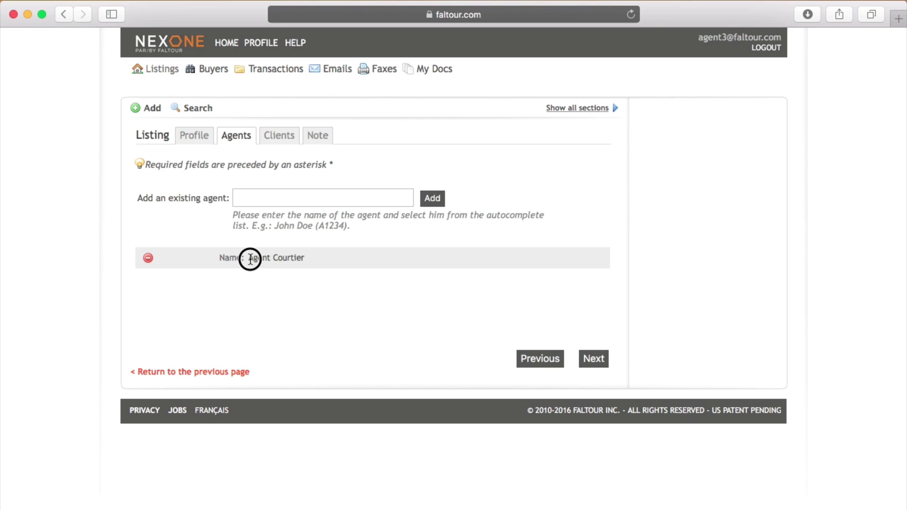
pyautogui.doubleClick(276, 258)
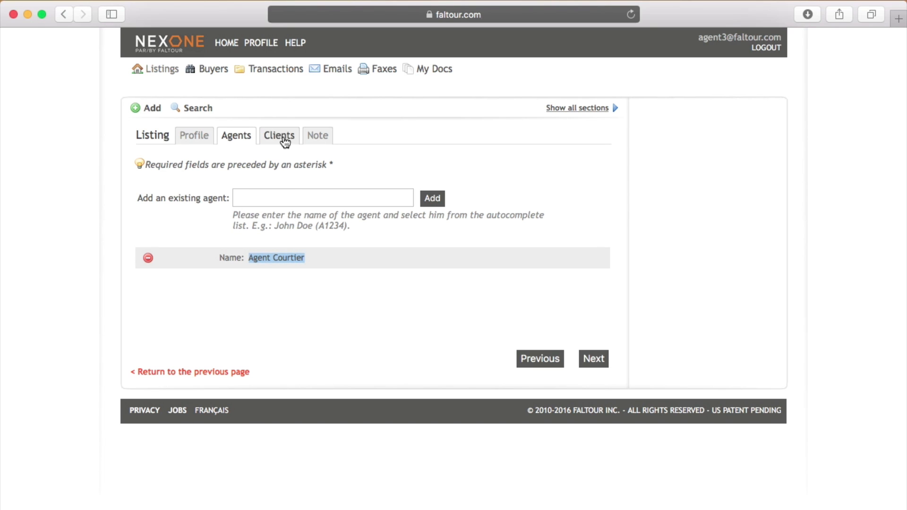
pyautogui.click(278, 136)
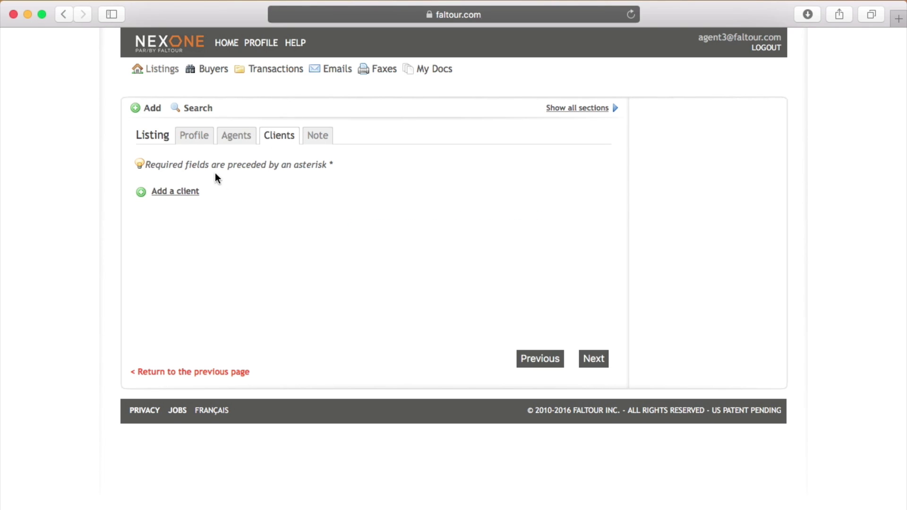
pyautogui.click(175, 191)
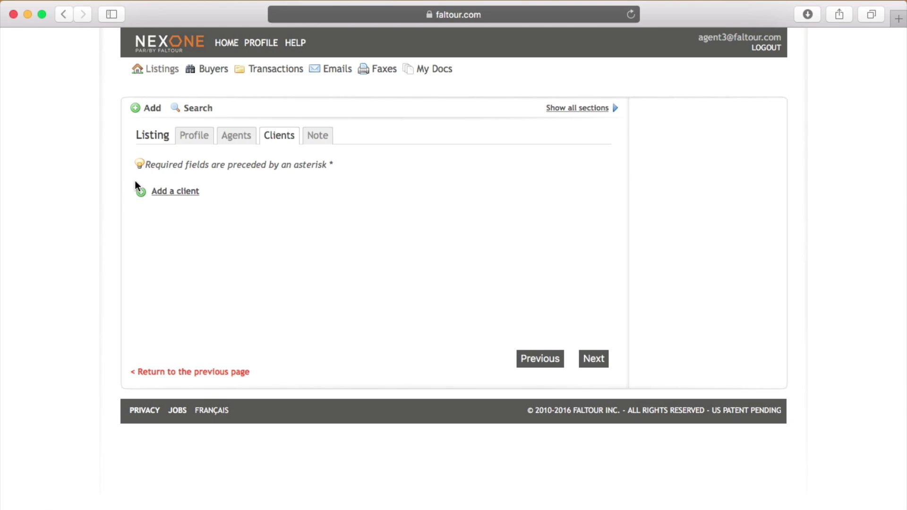
pyautogui.moveTo(176, 191)
pyautogui.write('Jim')
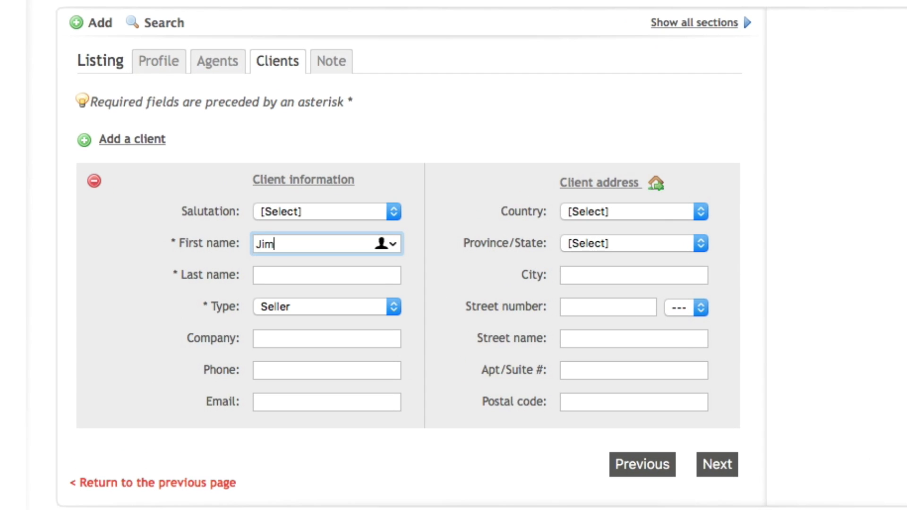
pyautogui.write('Smith')
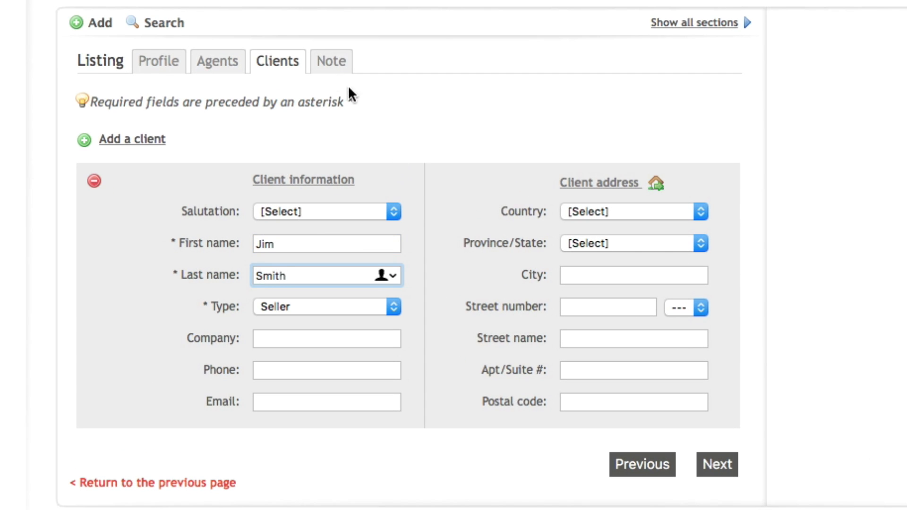
pyautogui.click(330, 62)
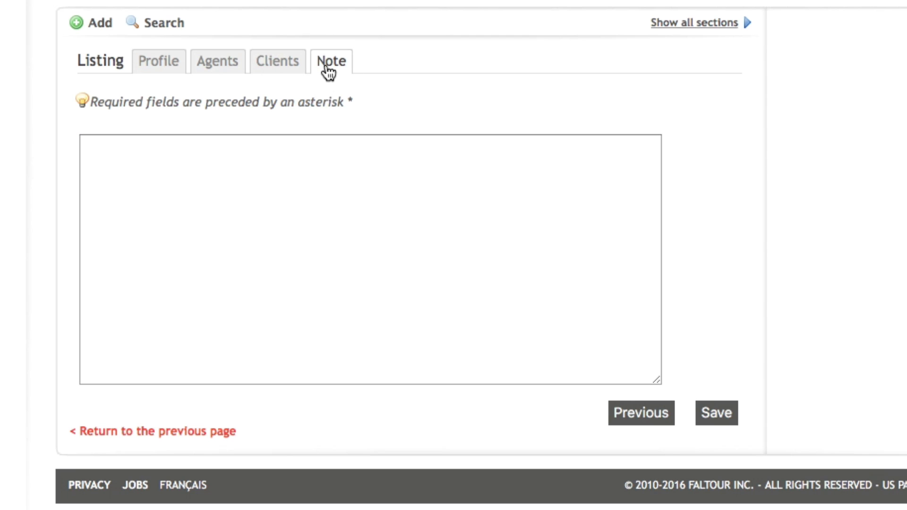
pyautogui.moveTo(694, 397)
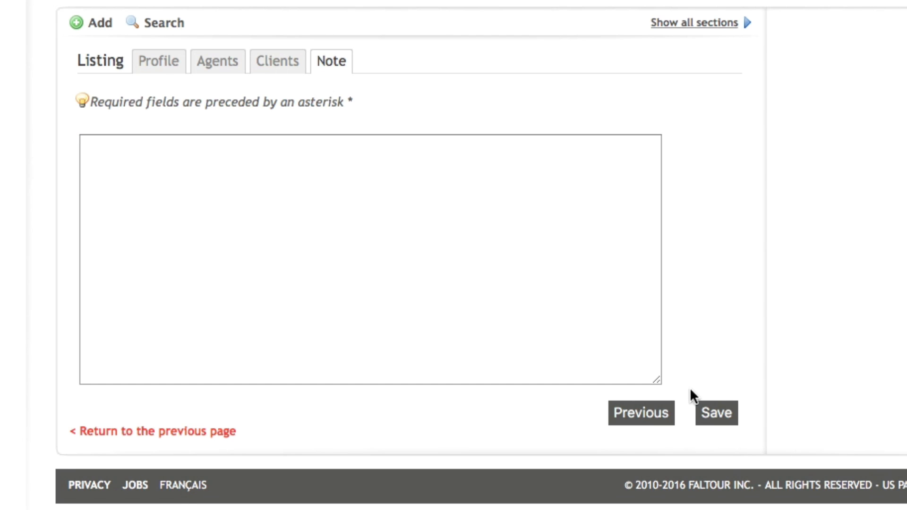
# Save the new 1 Richmond Hill listing and get its confirmation summary
pyautogui.click(716, 412)
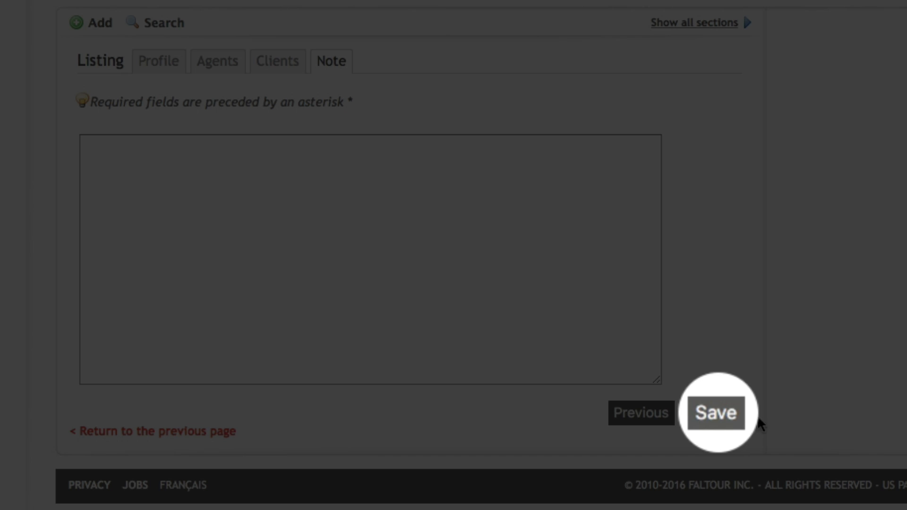
pyautogui.moveTo(717, 412)
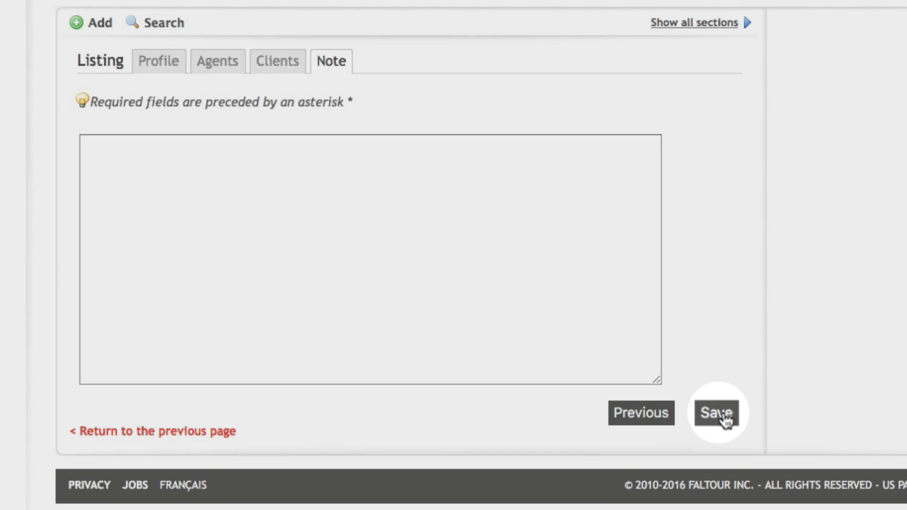
pyautogui.click(716, 412)
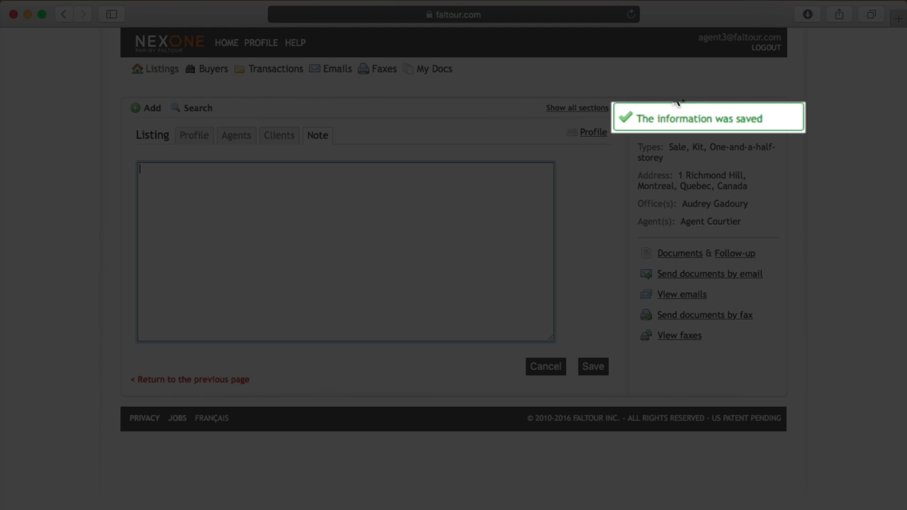
pyautogui.moveTo(768, 137)
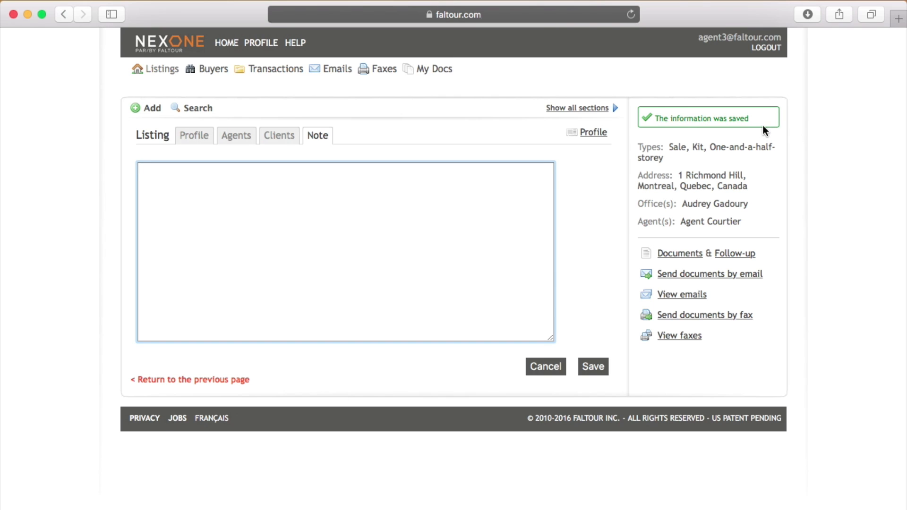
pyautogui.moveTo(731, 106)
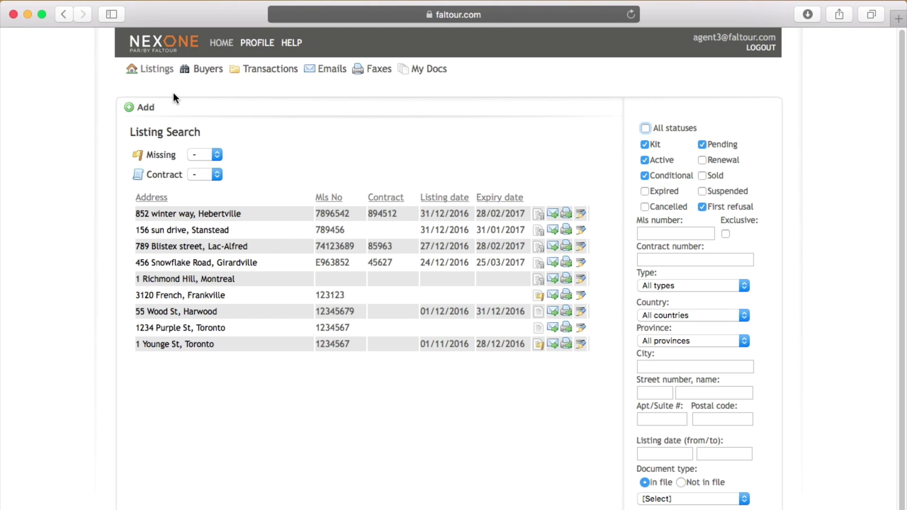
pyautogui.moveTo(172, 172)
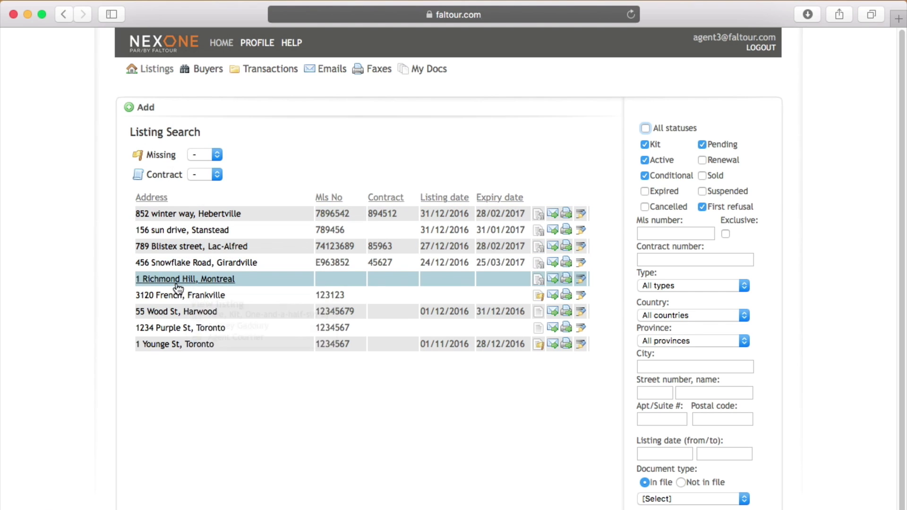
pyautogui.moveTo(185, 279)
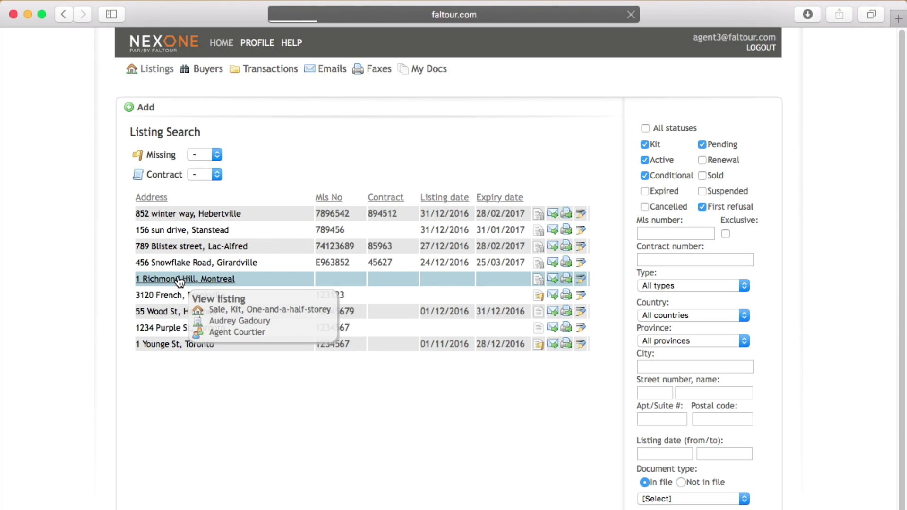
pyautogui.click(185, 278)
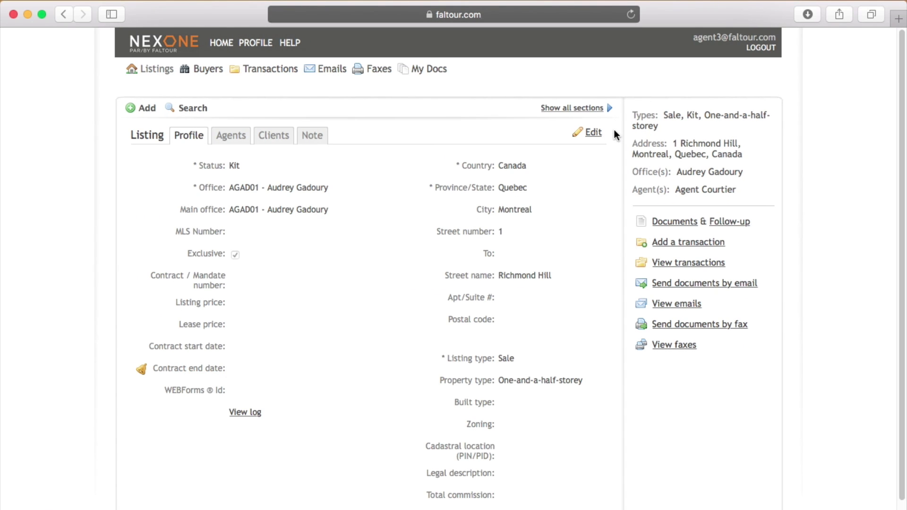
pyautogui.click(592, 132)
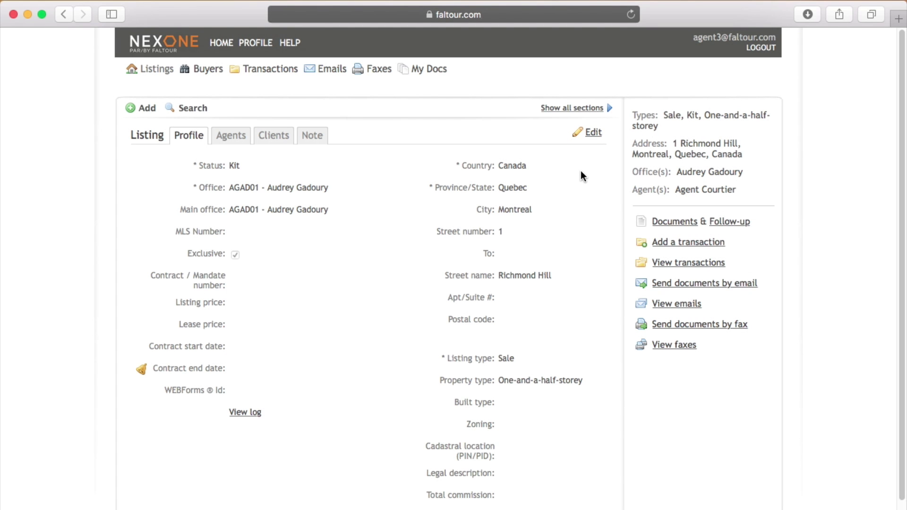
pyautogui.moveTo(592, 155)
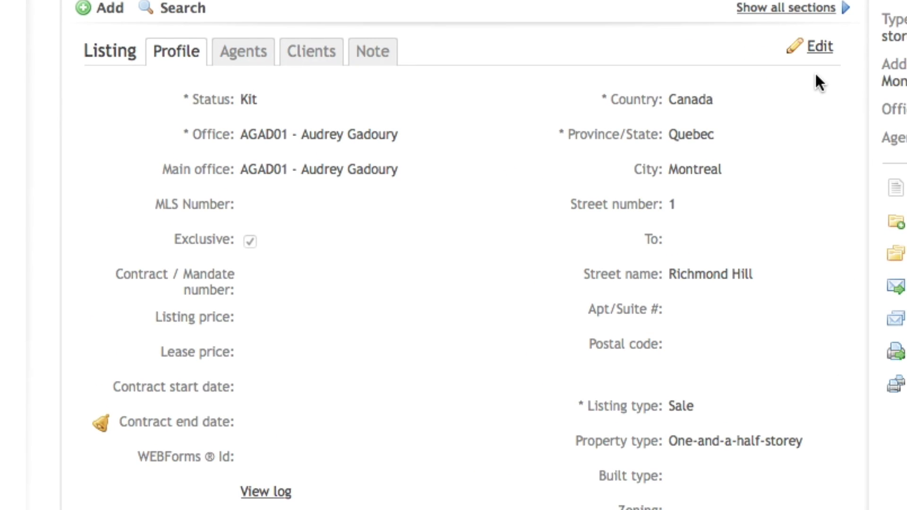
# Edit the listing to add MLS number 1234567, uncheck Exclusive, and save
pyautogui.click(818, 46)
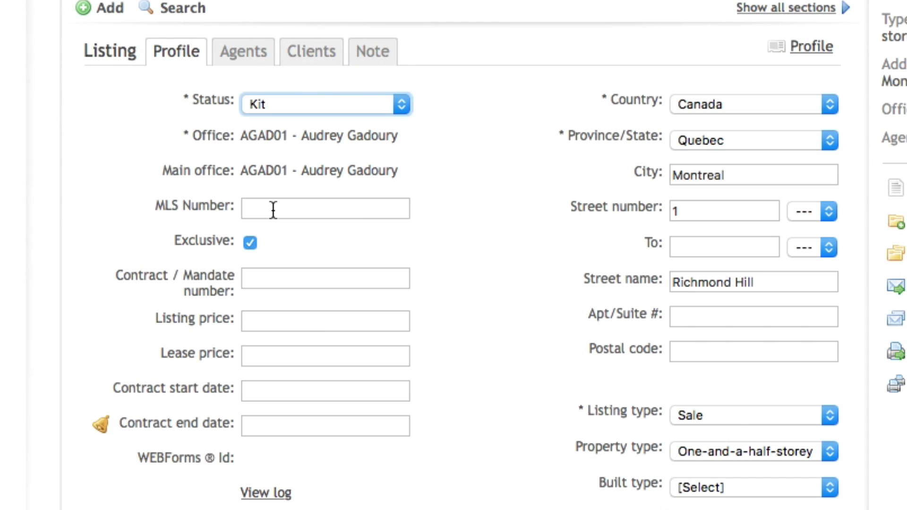
pyautogui.write('1234567')
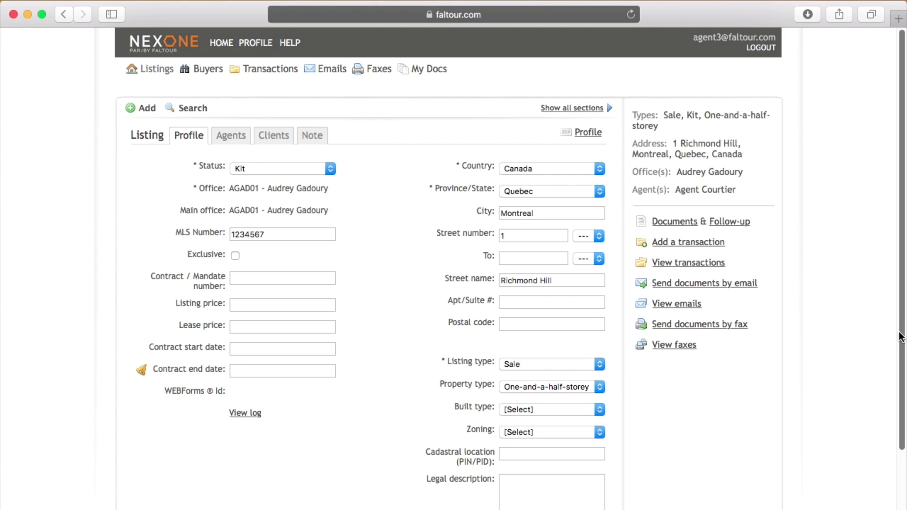
pyautogui.scroll(-3)
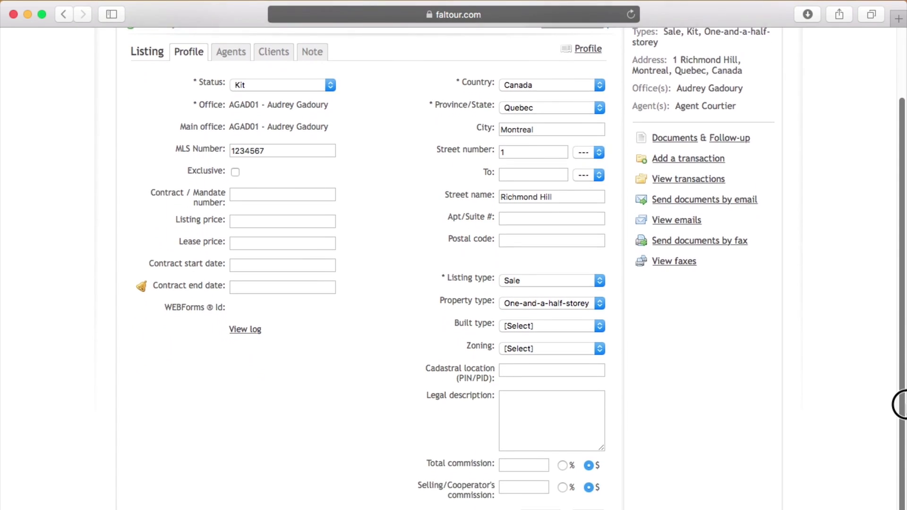
pyautogui.scroll(-3)
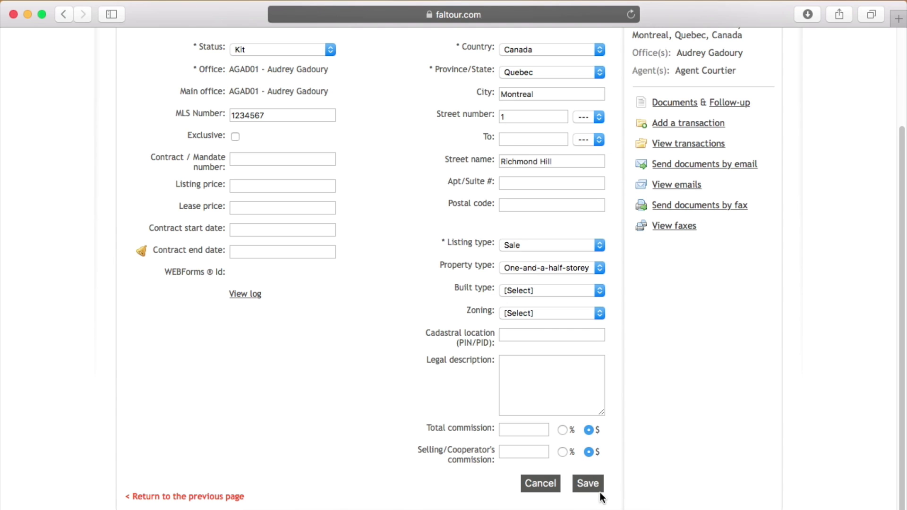
pyautogui.click(587, 483)
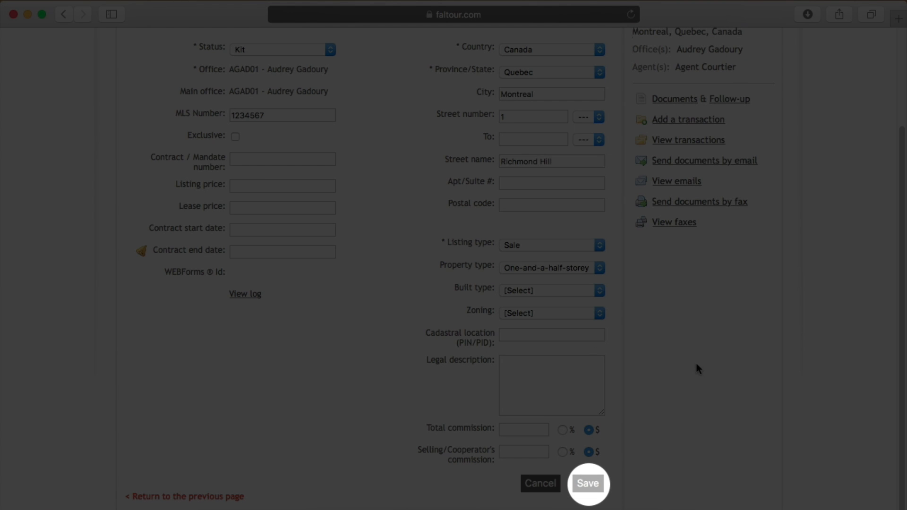
pyautogui.click(588, 483)
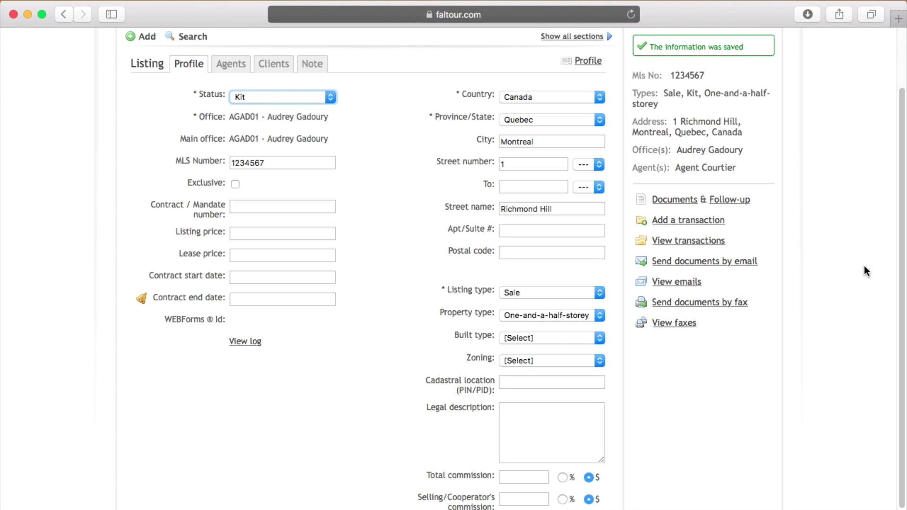
pyautogui.moveTo(805, 139)
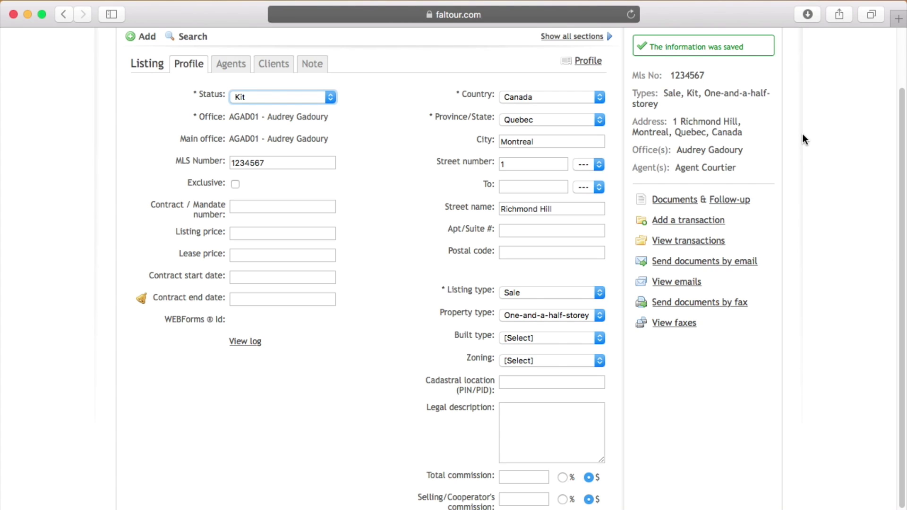